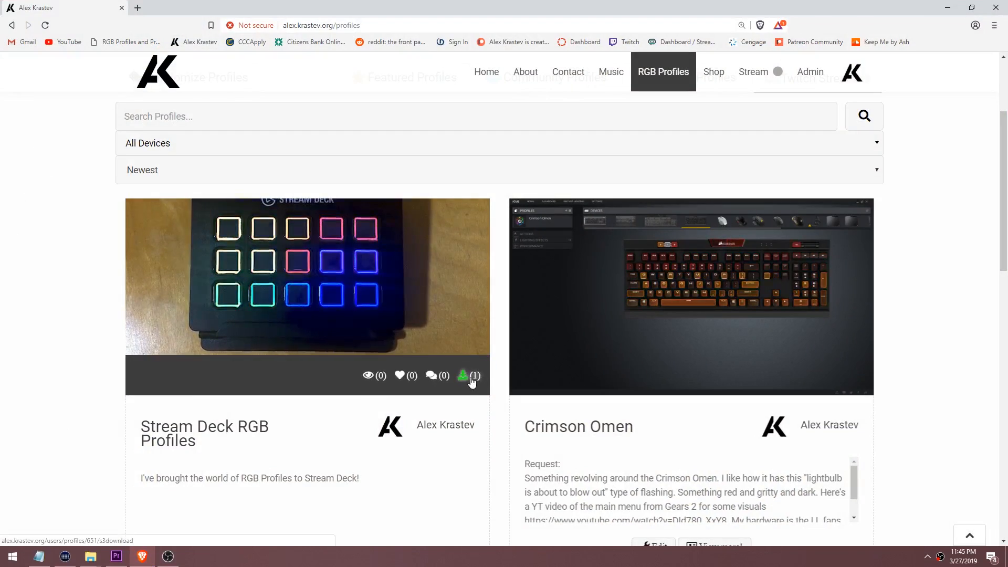
Download the Stream Deck RGB Profiles pack, then add a new Example profile in Preferences.
{"action": "left_click", "coordinate": [464, 375]}
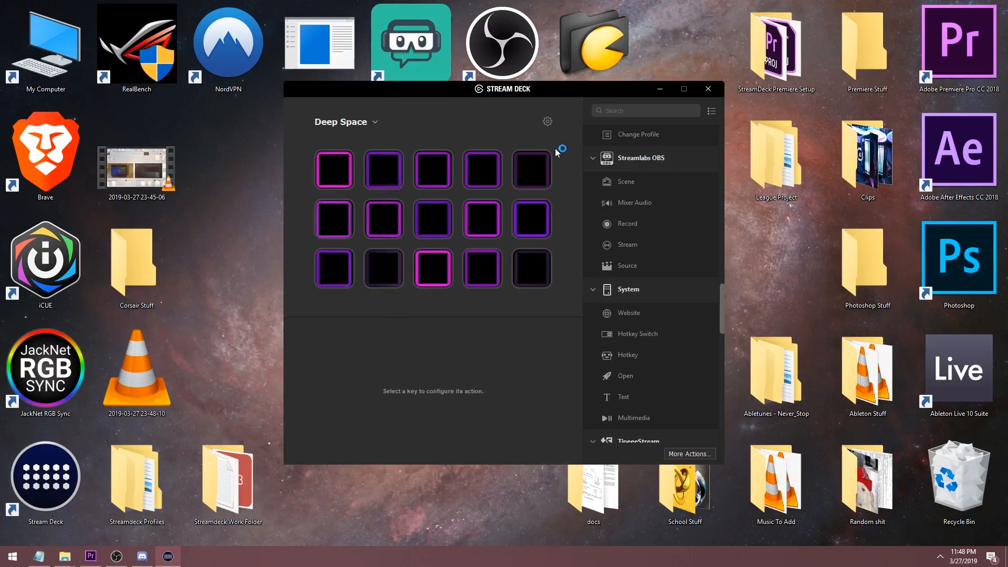
{"action": "left_click", "coordinate": [547, 121]}
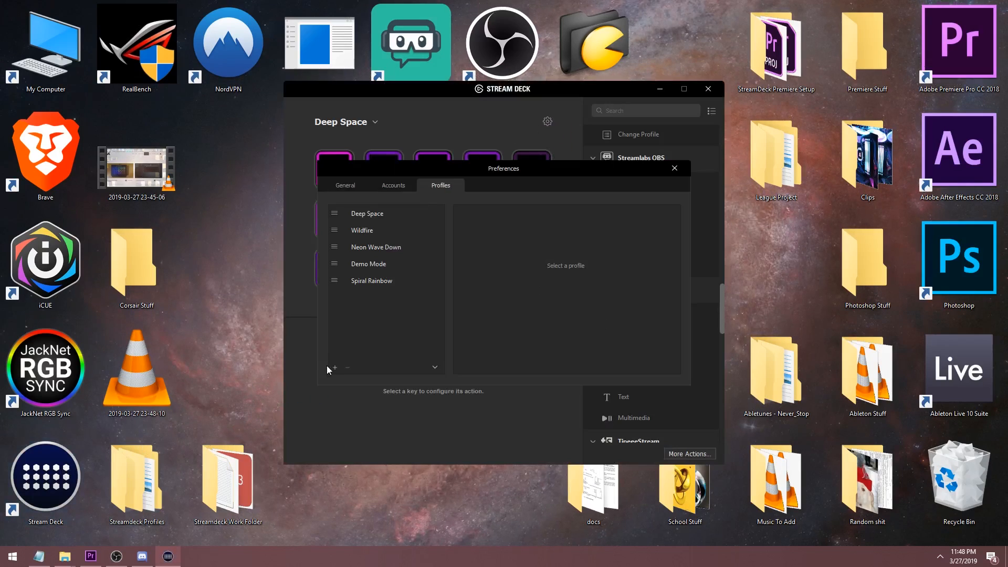
{"action": "left_click", "coordinate": [334, 368]}
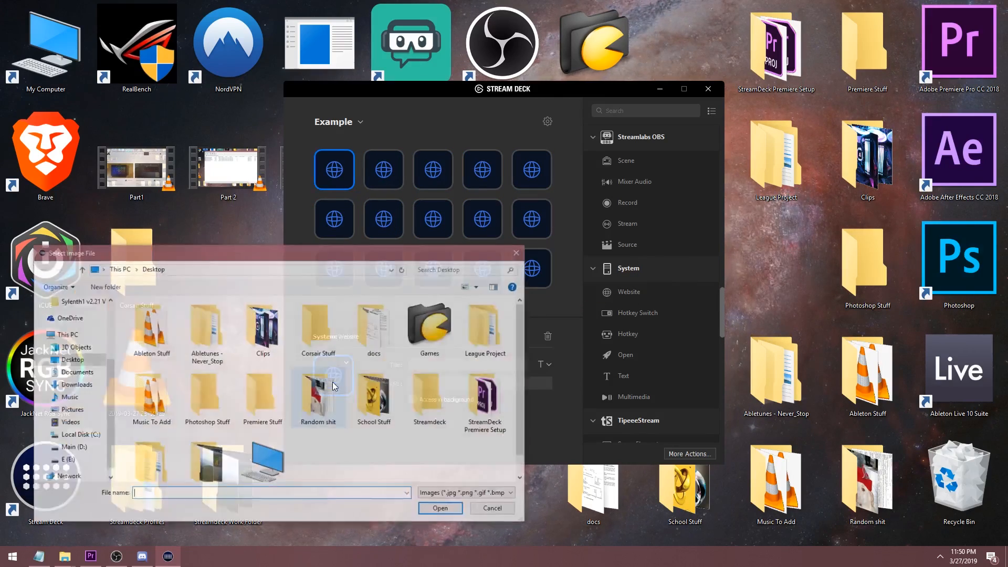
Set key images from the DeepSpace GIF files in the Streamdeck folder, key by key.
{"action": "left_click", "coordinate": [430, 394]}
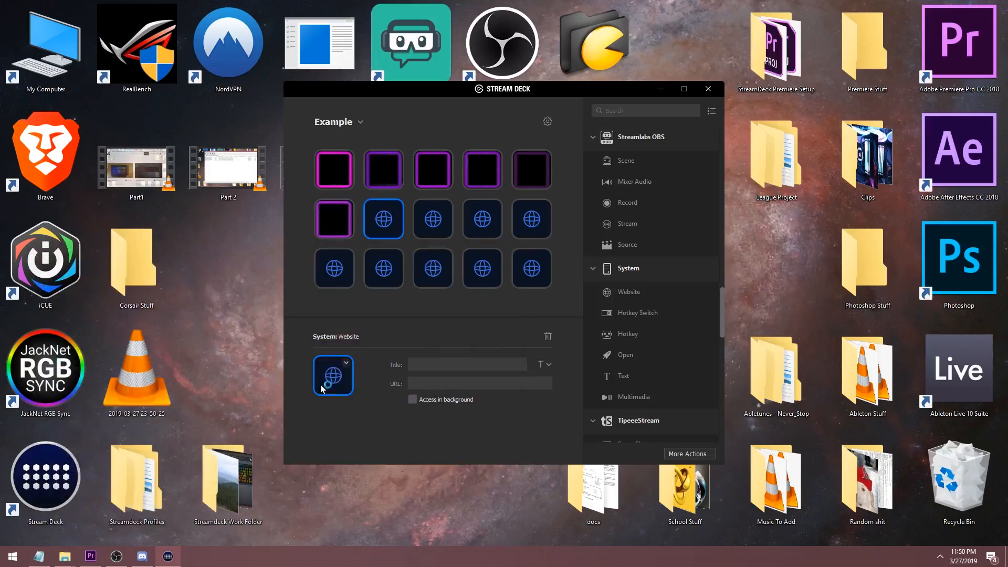
{"action": "left_click", "coordinate": [333, 375]}
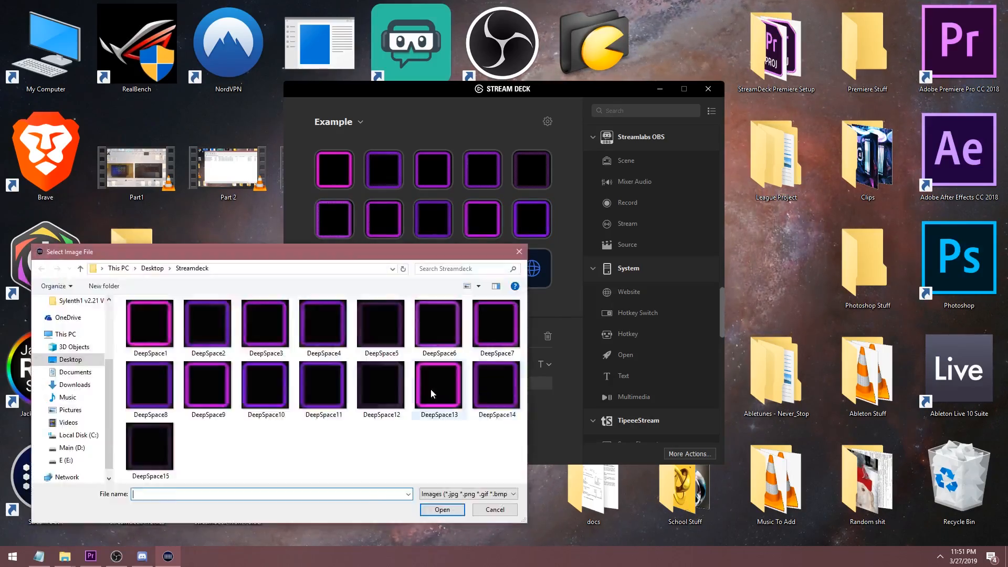